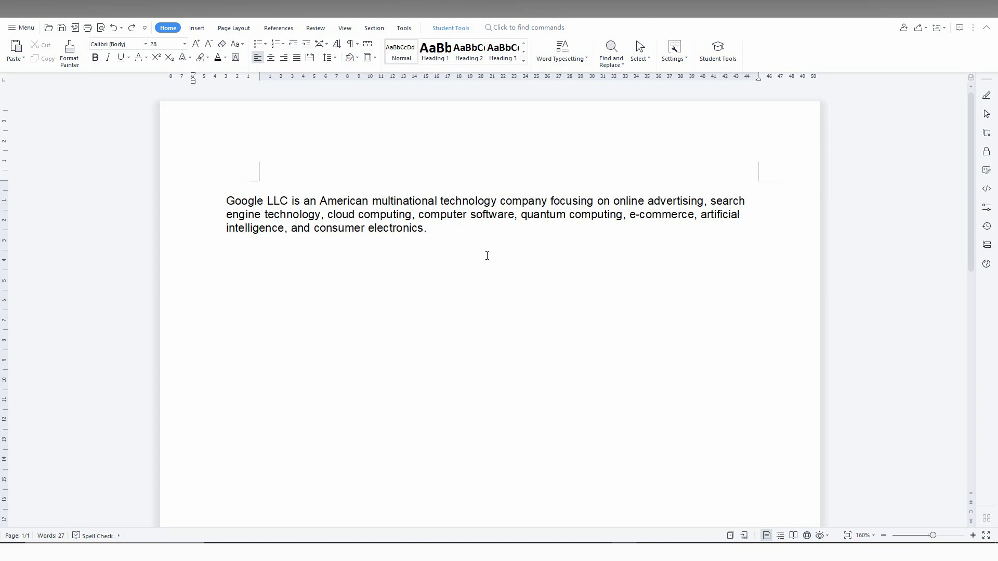
{"action": "mouse_move", "coordinate": [373, 69]}
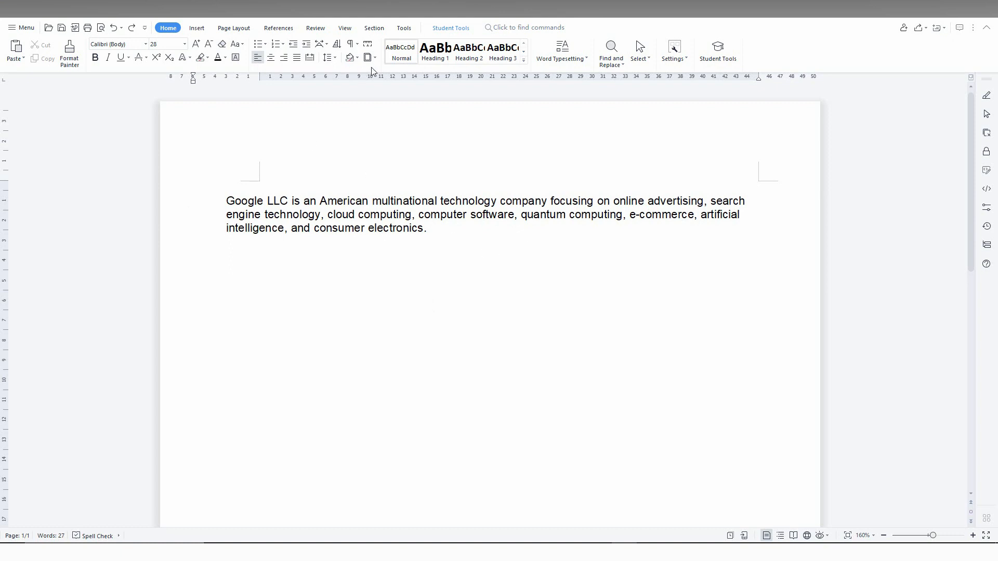
Show the paragraph border options from the Home ribbon's Borders dropdown.
{"action": "left_click", "coordinate": [369, 57]}
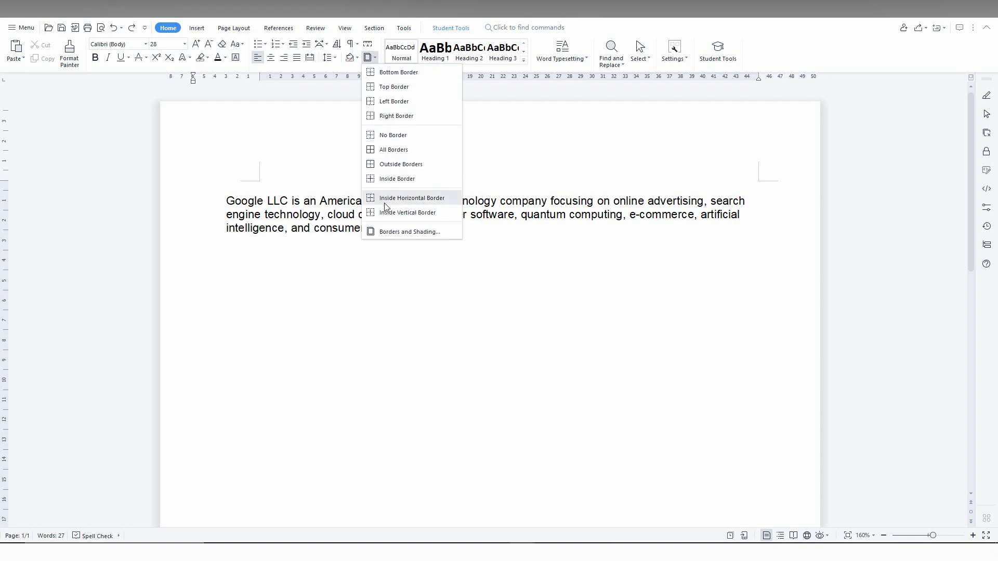
In Borders and Shading, apply a Box border with the dotted line style to the empty paragraph.
{"action": "left_click", "coordinate": [412, 231]}
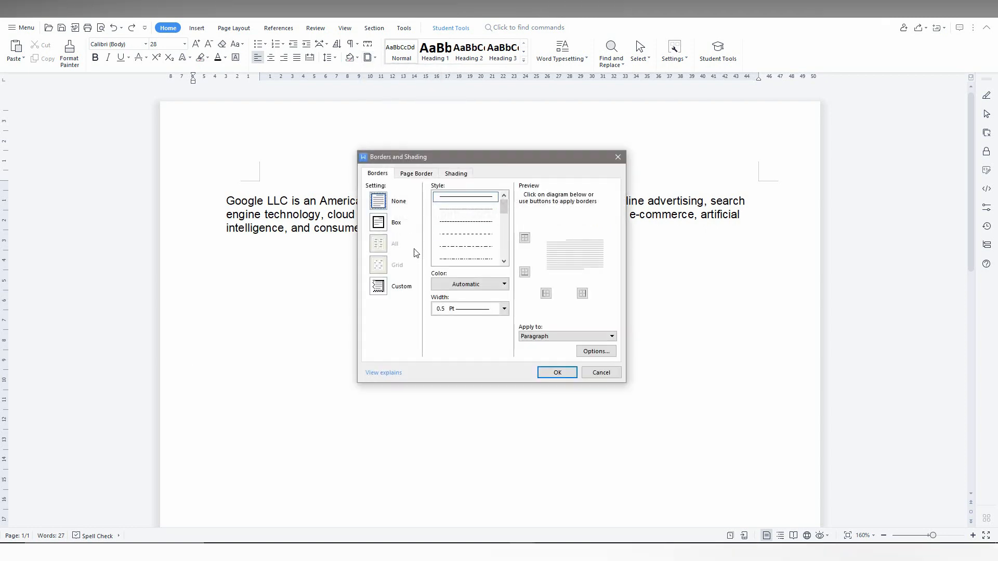
{"action": "left_click", "coordinate": [464, 234]}
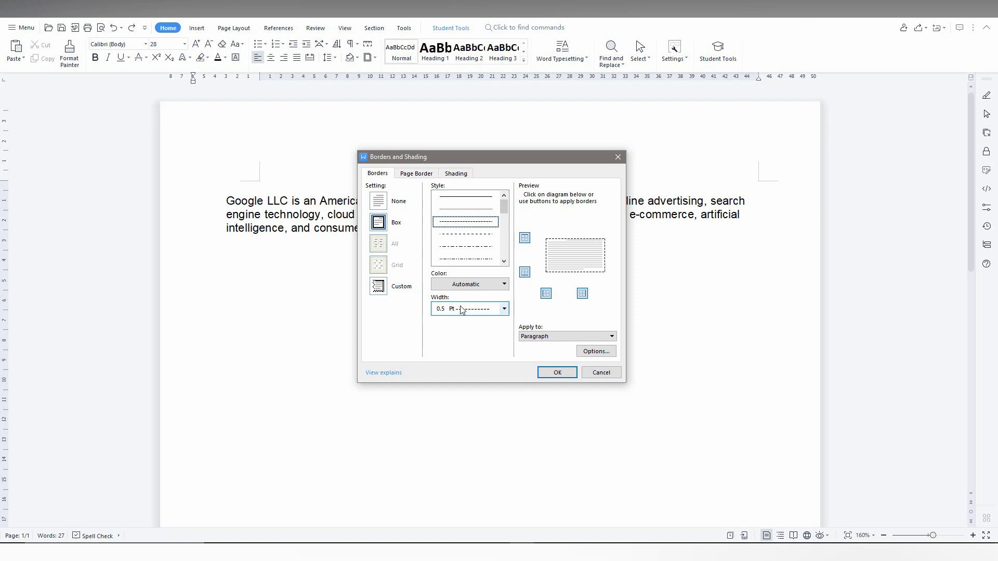
{"action": "left_click", "coordinate": [555, 373]}
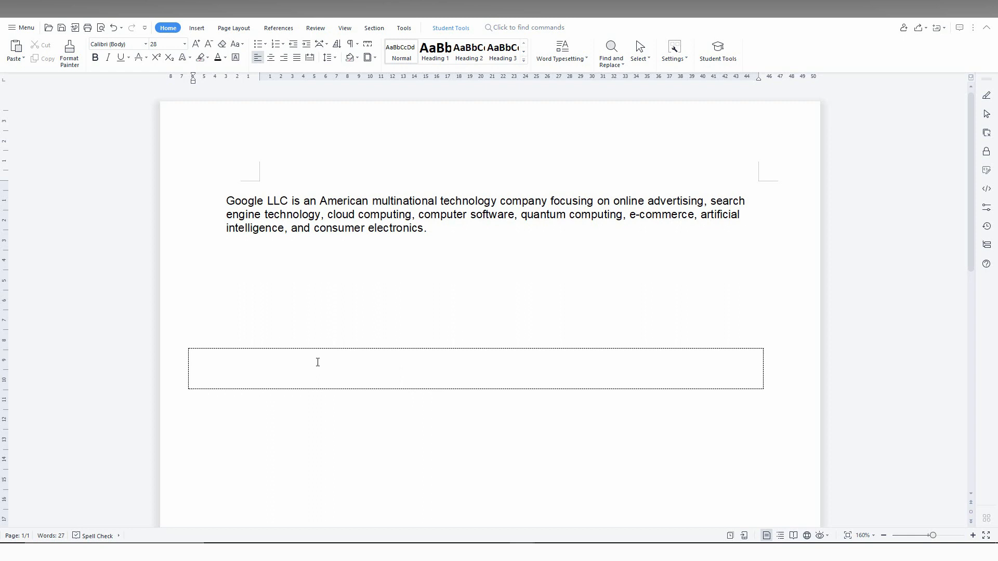
{"action": "mouse_move", "coordinate": [188, 155]}
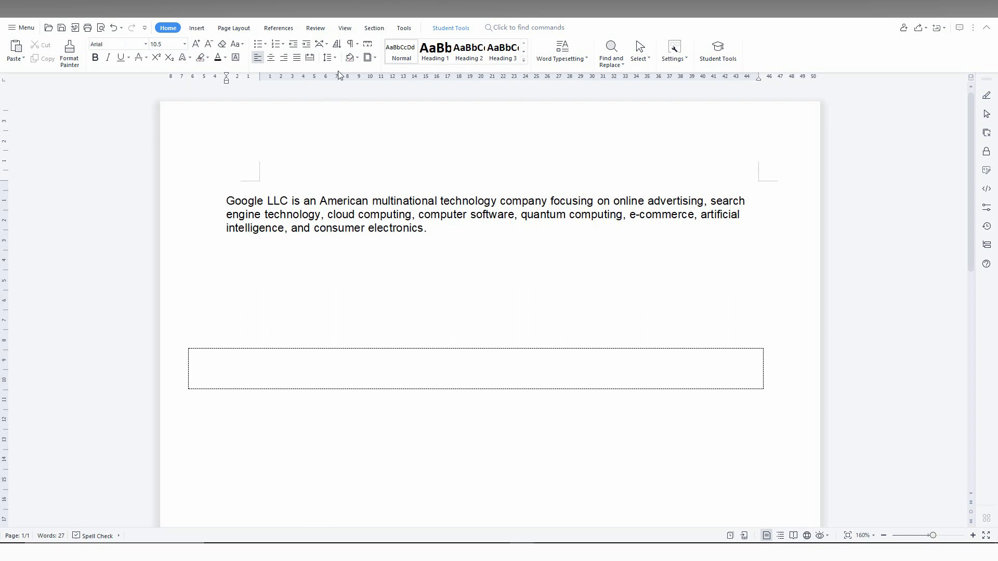
{"action": "left_click", "coordinate": [367, 57]}
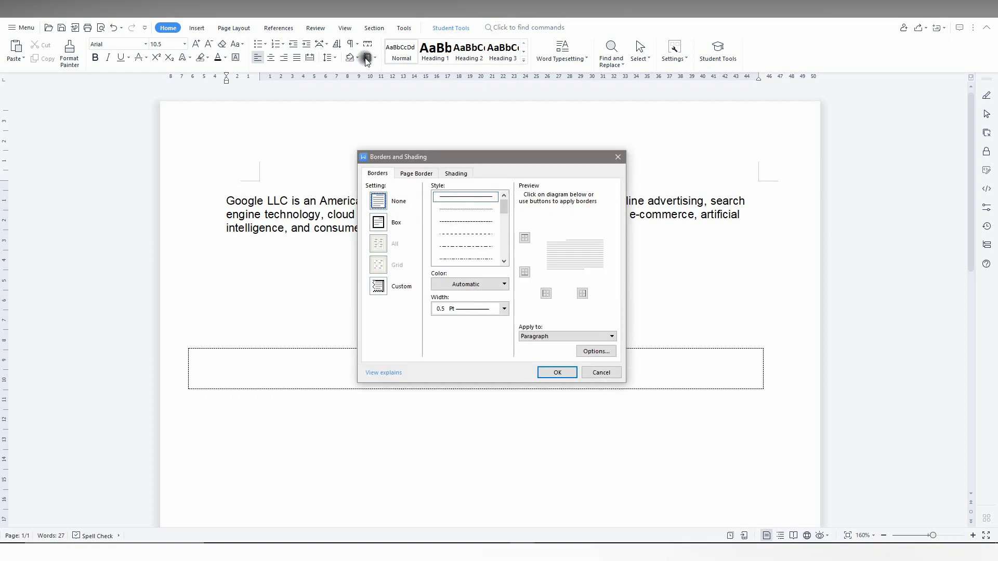
{"action": "left_click", "coordinate": [555, 372]}
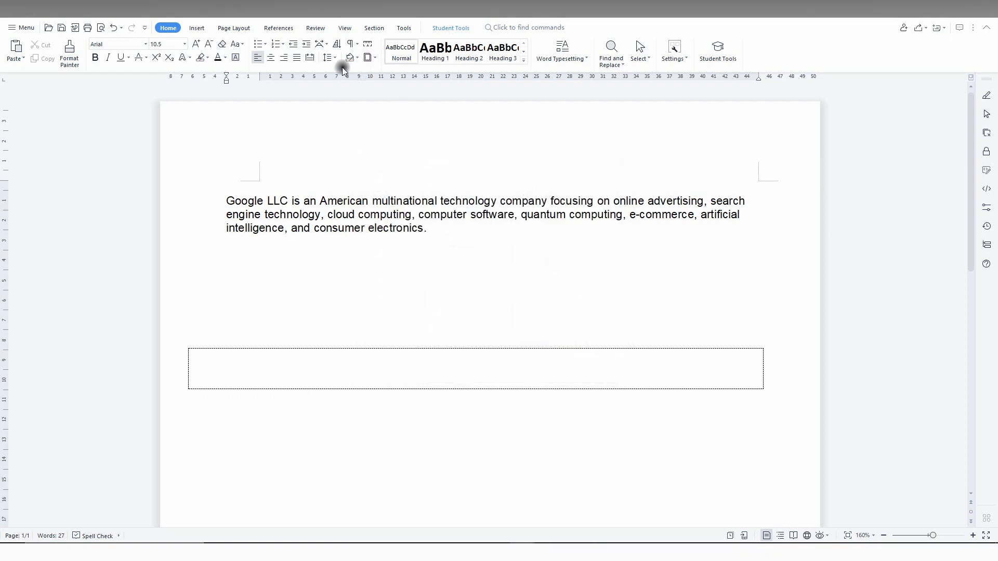
Apply All Borders to the Google paragraph, framing it in a dotted box.
{"action": "left_click", "coordinate": [375, 57]}
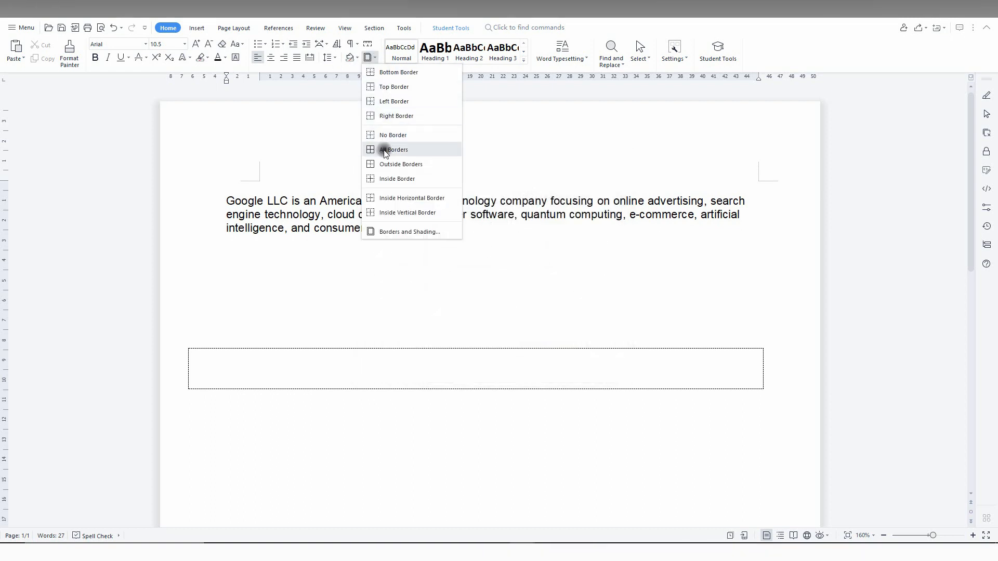
{"action": "left_click", "coordinate": [394, 149]}
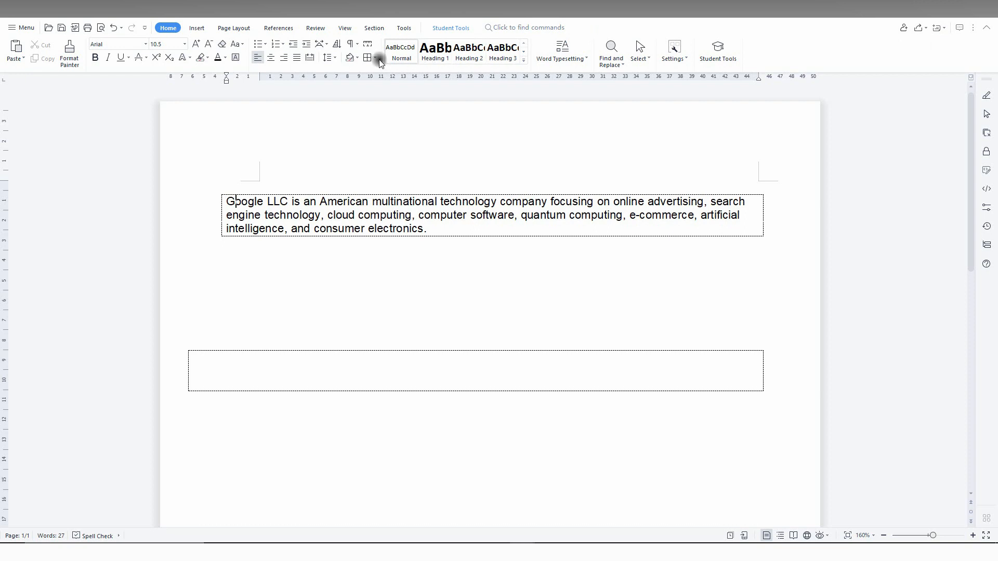
{"action": "left_click", "coordinate": [376, 57]}
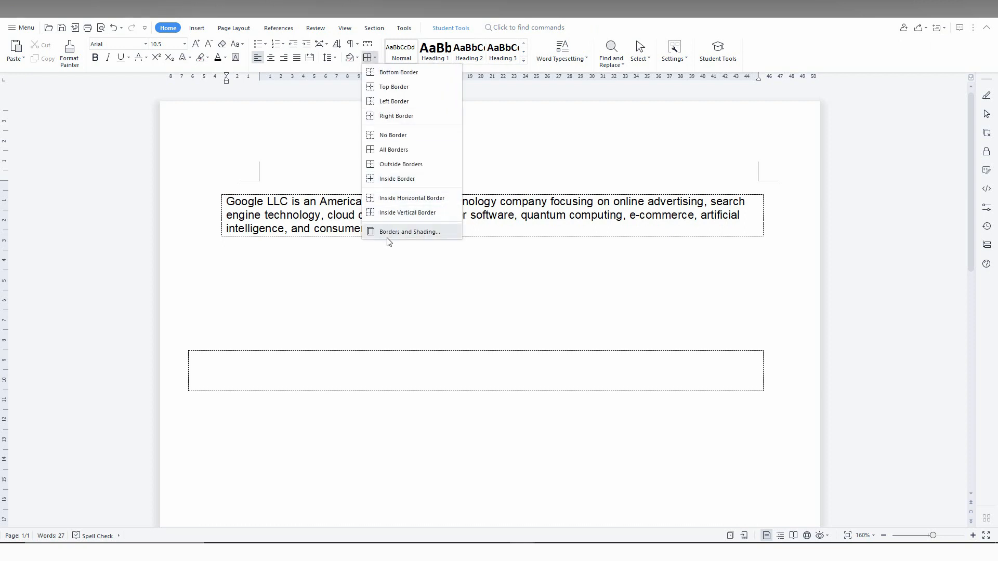
In Borders and Shading, switch the Google paragraph's border to the solid line style and confirm.
{"action": "left_click", "coordinate": [410, 231]}
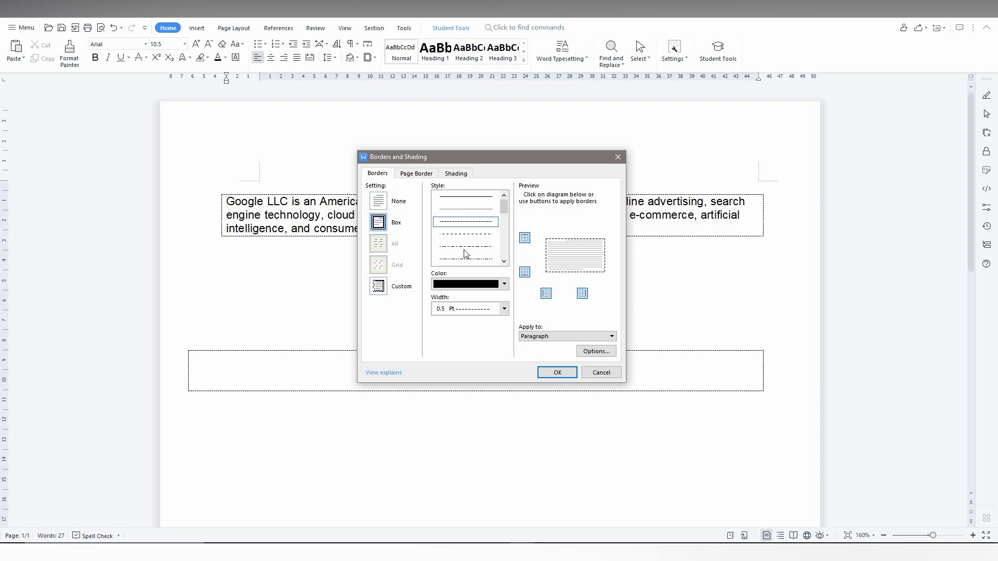
{"action": "left_click", "coordinate": [465, 198]}
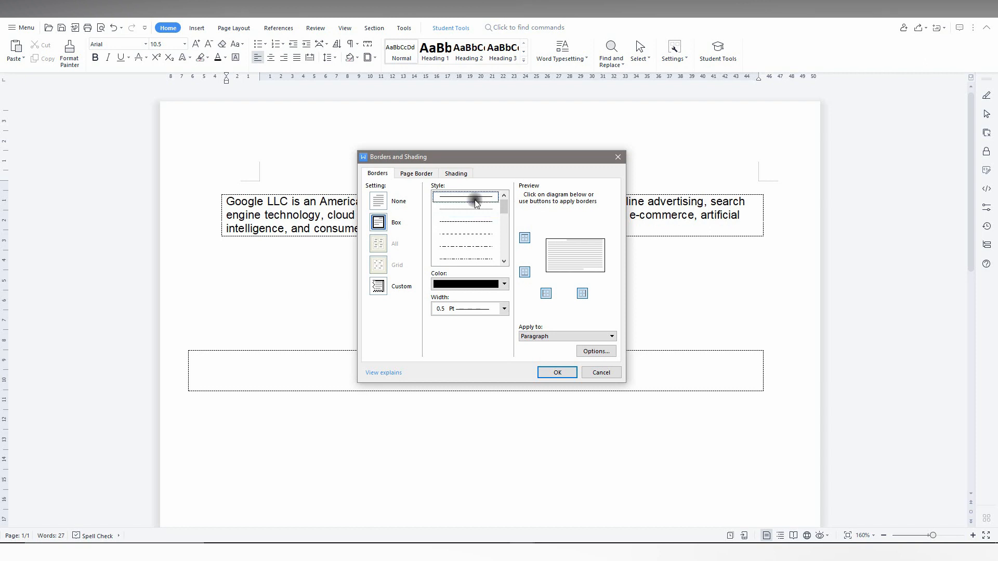
{"action": "left_click", "coordinate": [557, 372]}
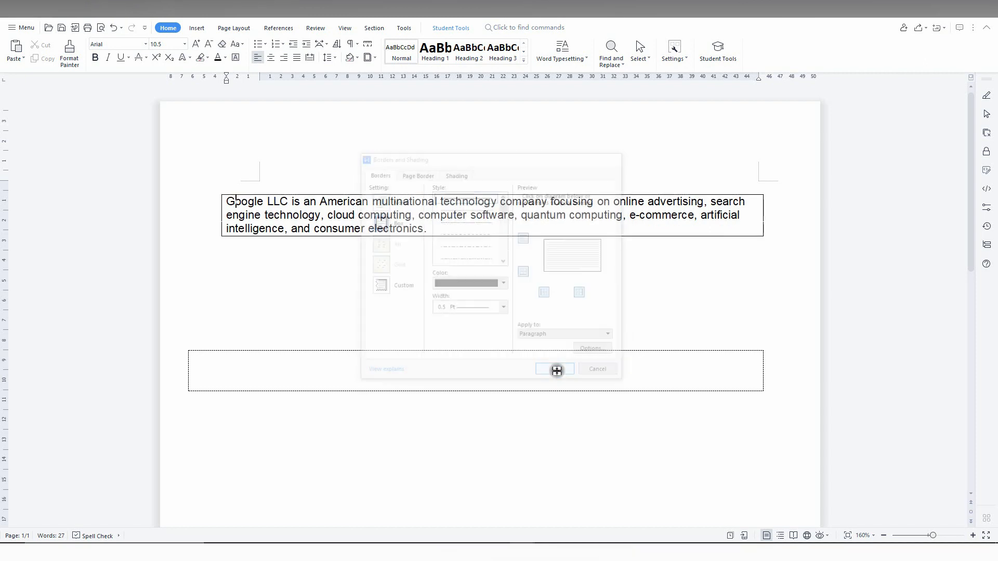
{"action": "left_click", "coordinate": [554, 369]}
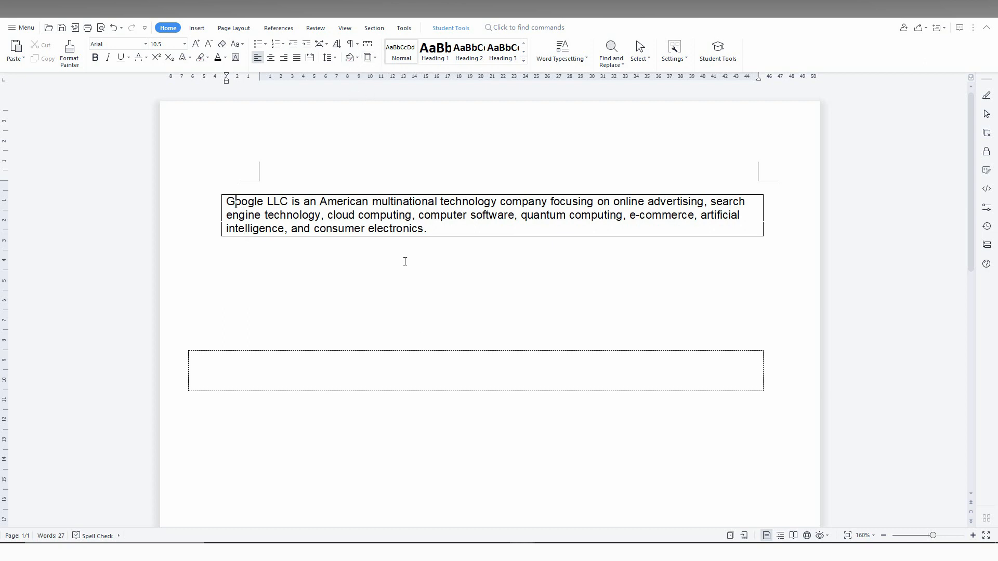